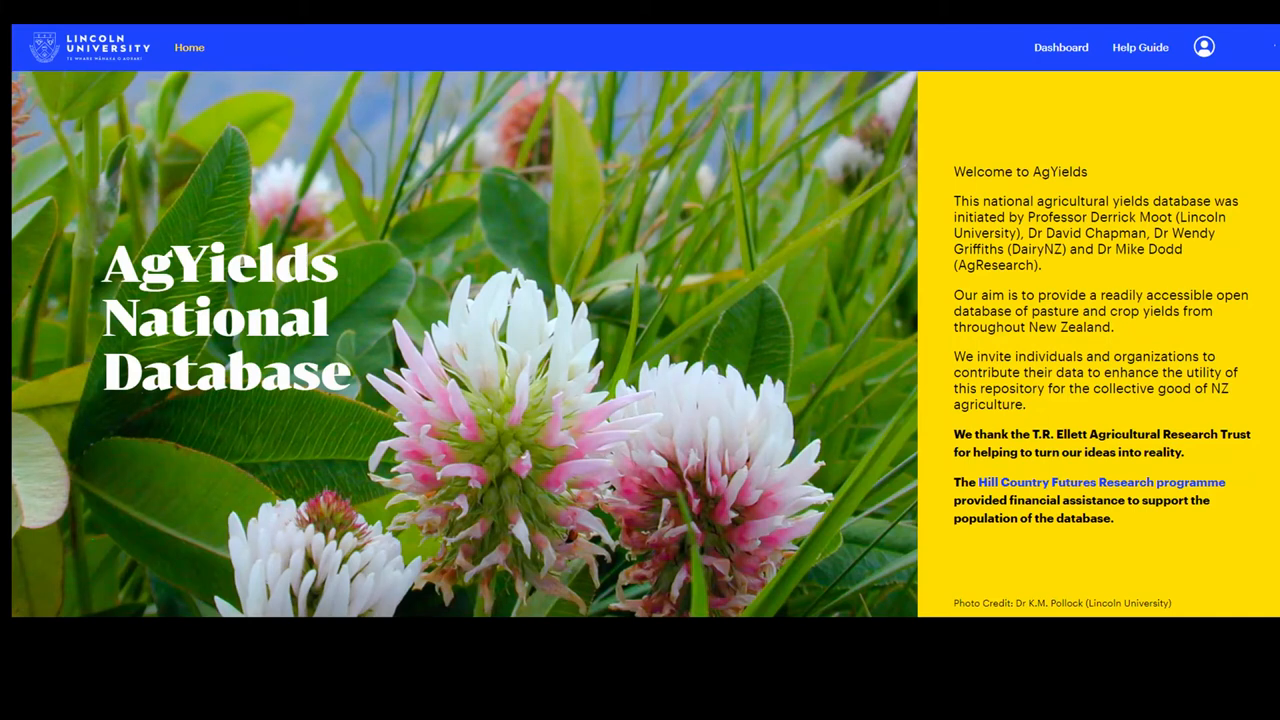
Go to the Dashboard listing submitted pasture and crop datasets
click(1060, 48)
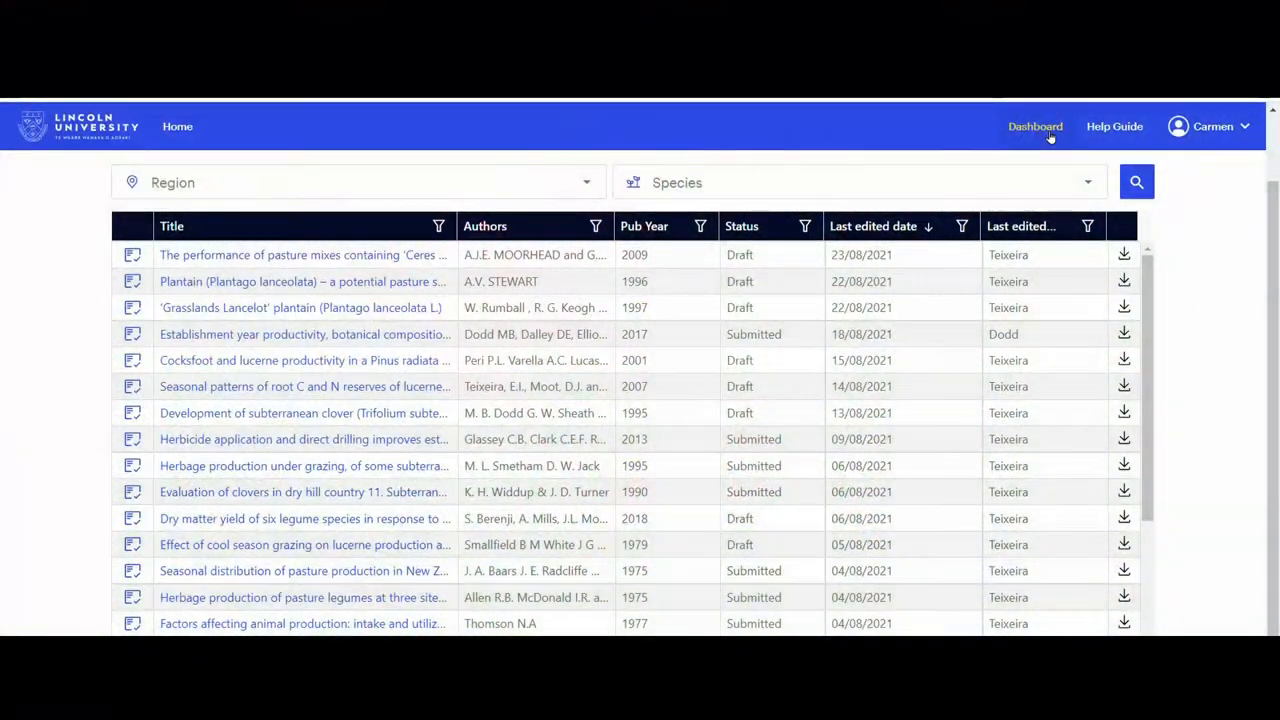
mouse_move(1076, 138)
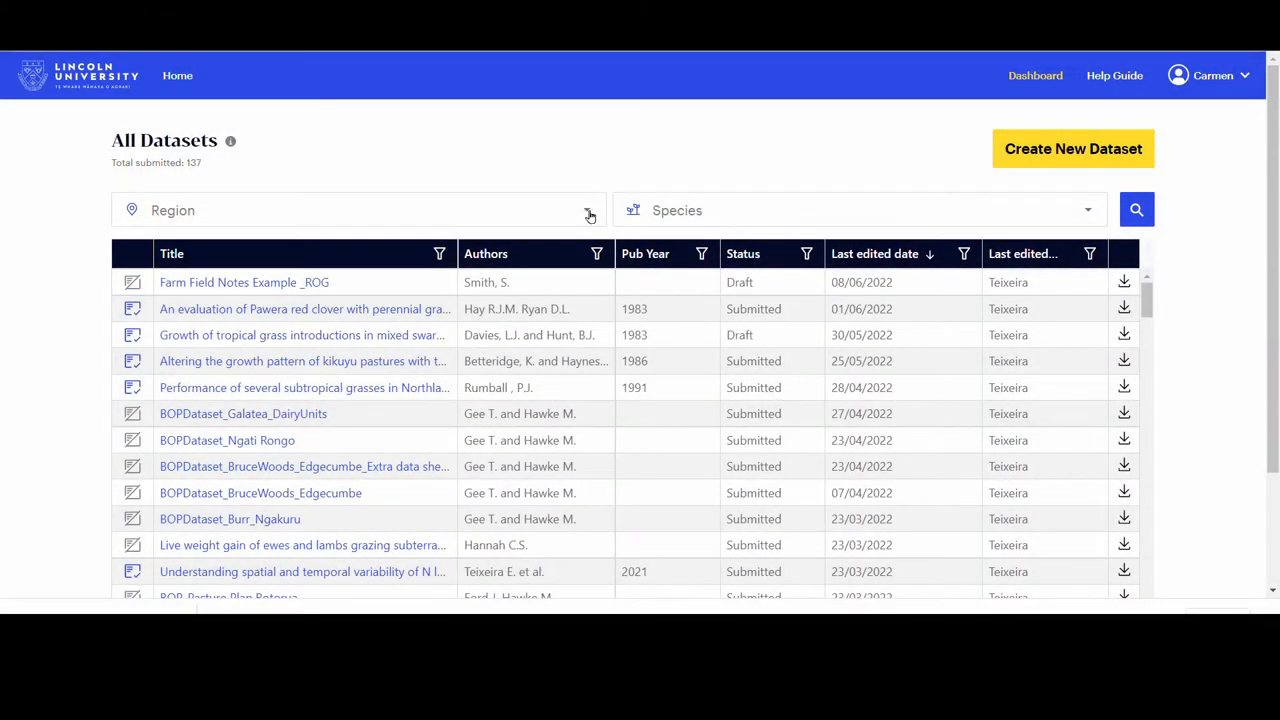
Filter the dataset list to the Northland region and run the search
click(358, 210)
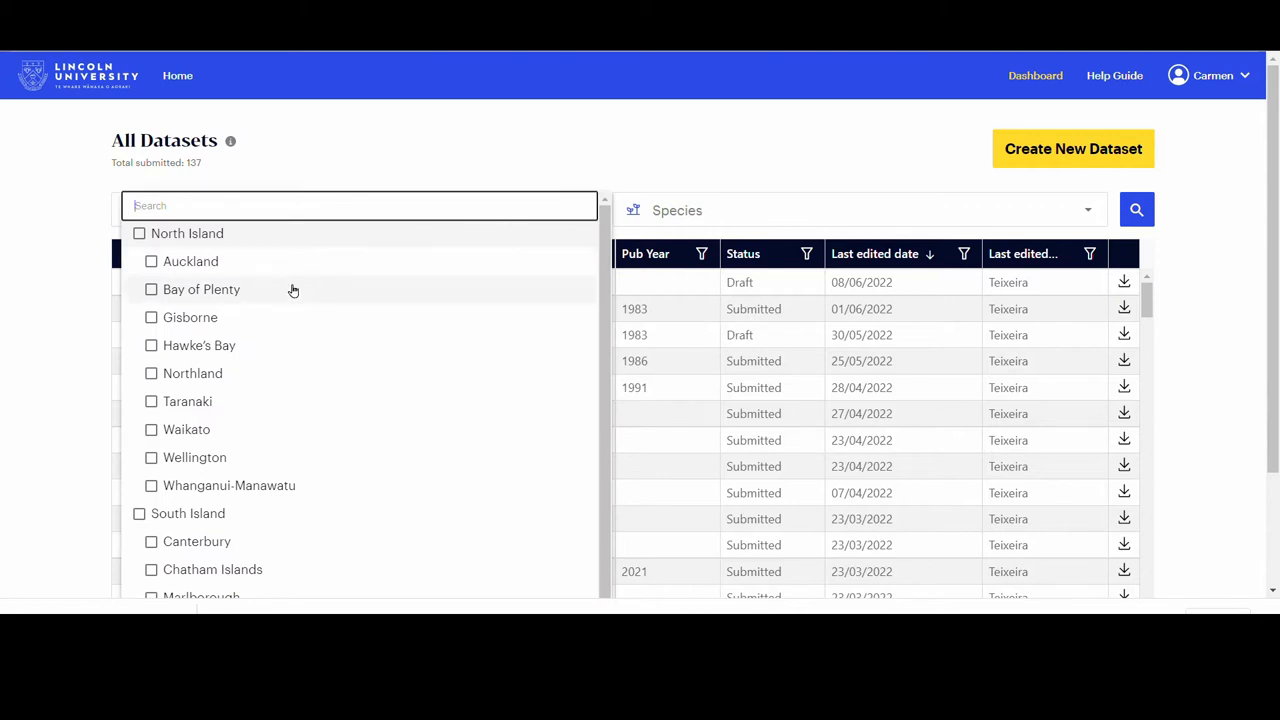
click(152, 374)
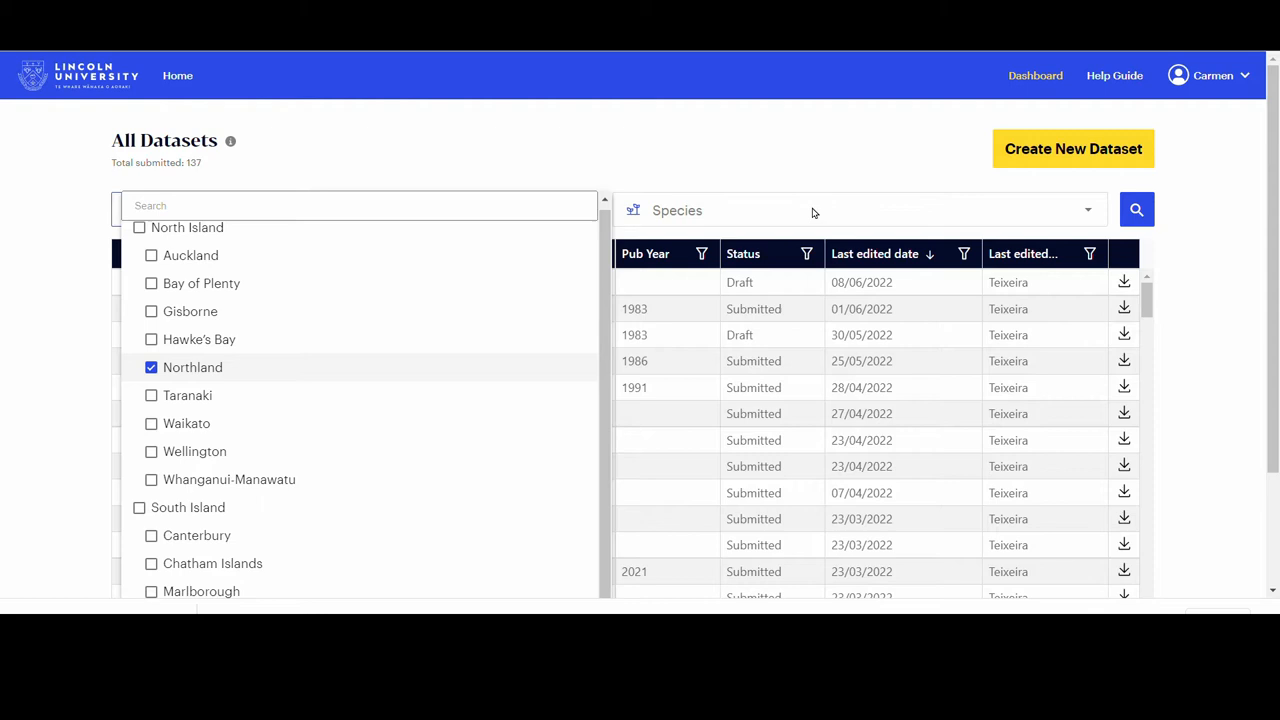
click(1136, 210)
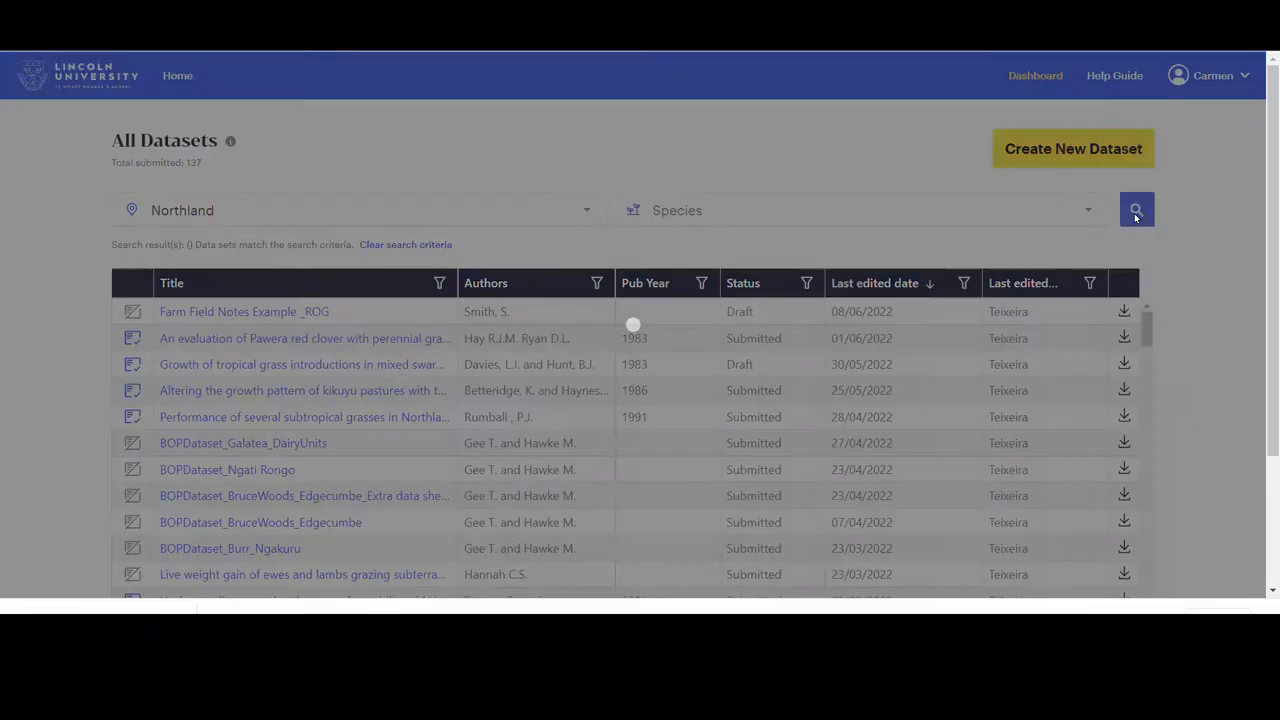
Download several of the 53 Northland datasets, including Farm Field Notes Example _ROG, as CSV files
click(1136, 210)
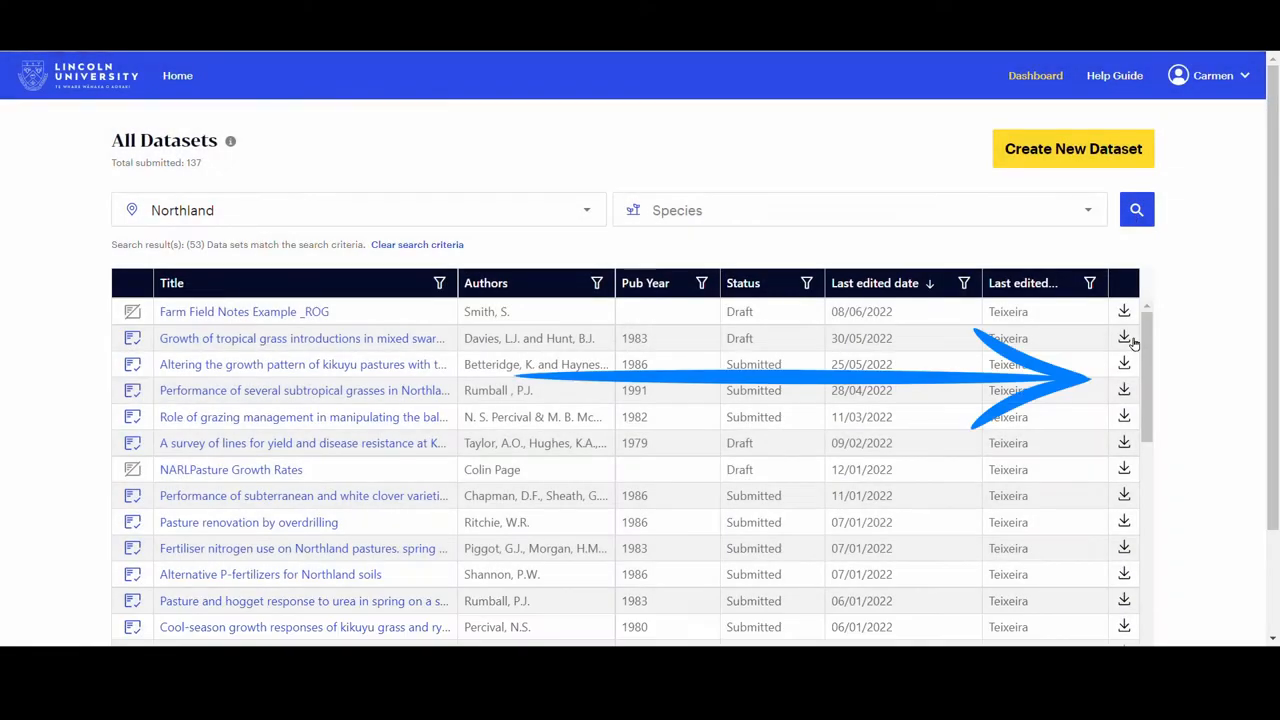
click(1124, 338)
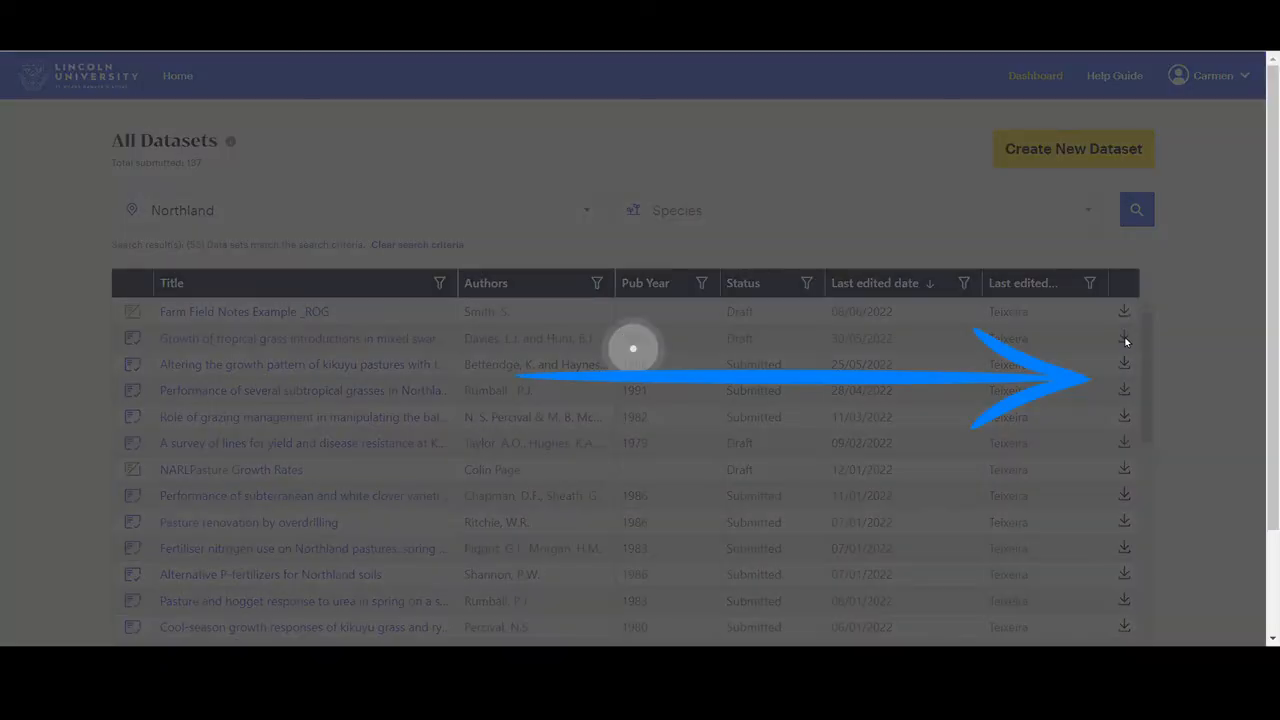
click(1124, 338)
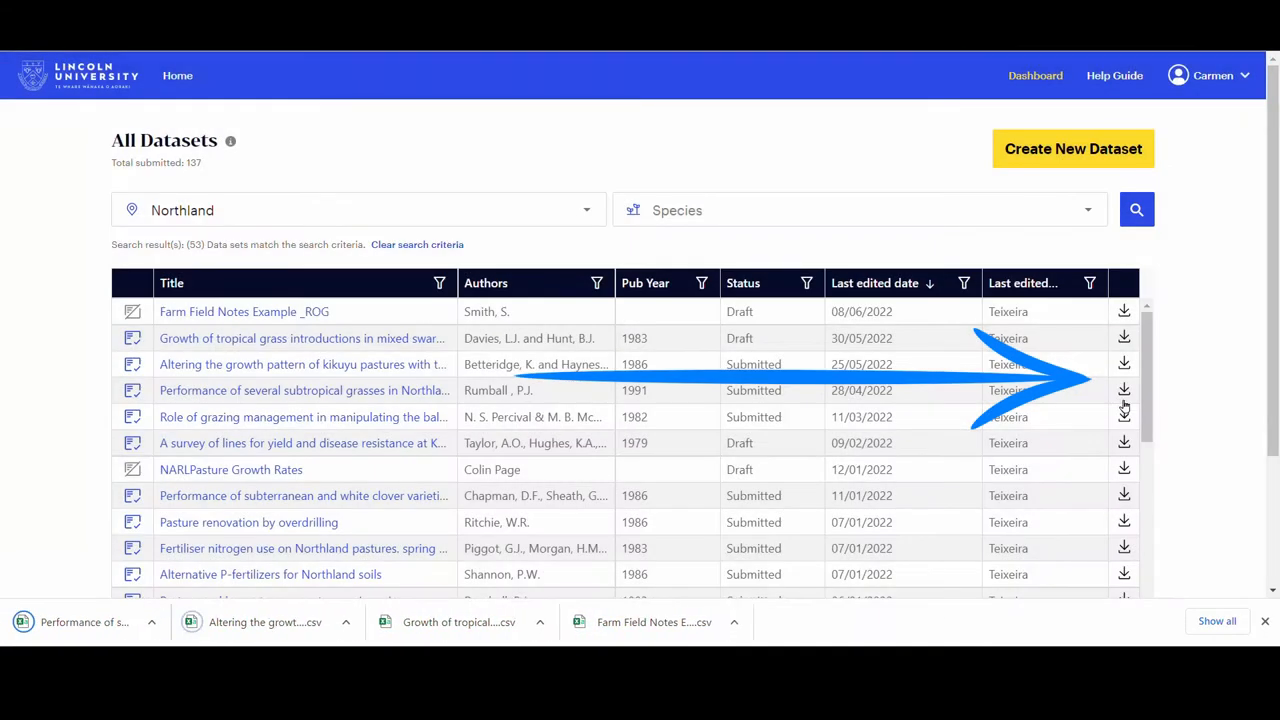
scroll(down, 3)
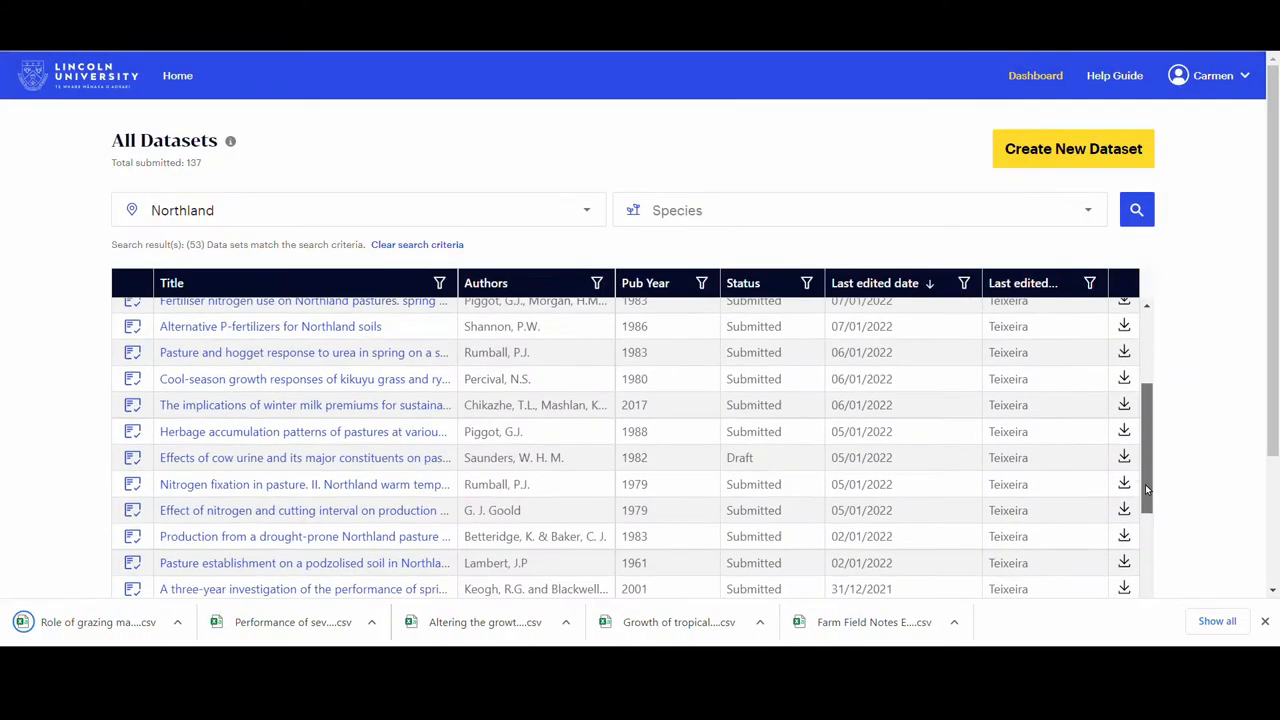
scroll(down, 3)
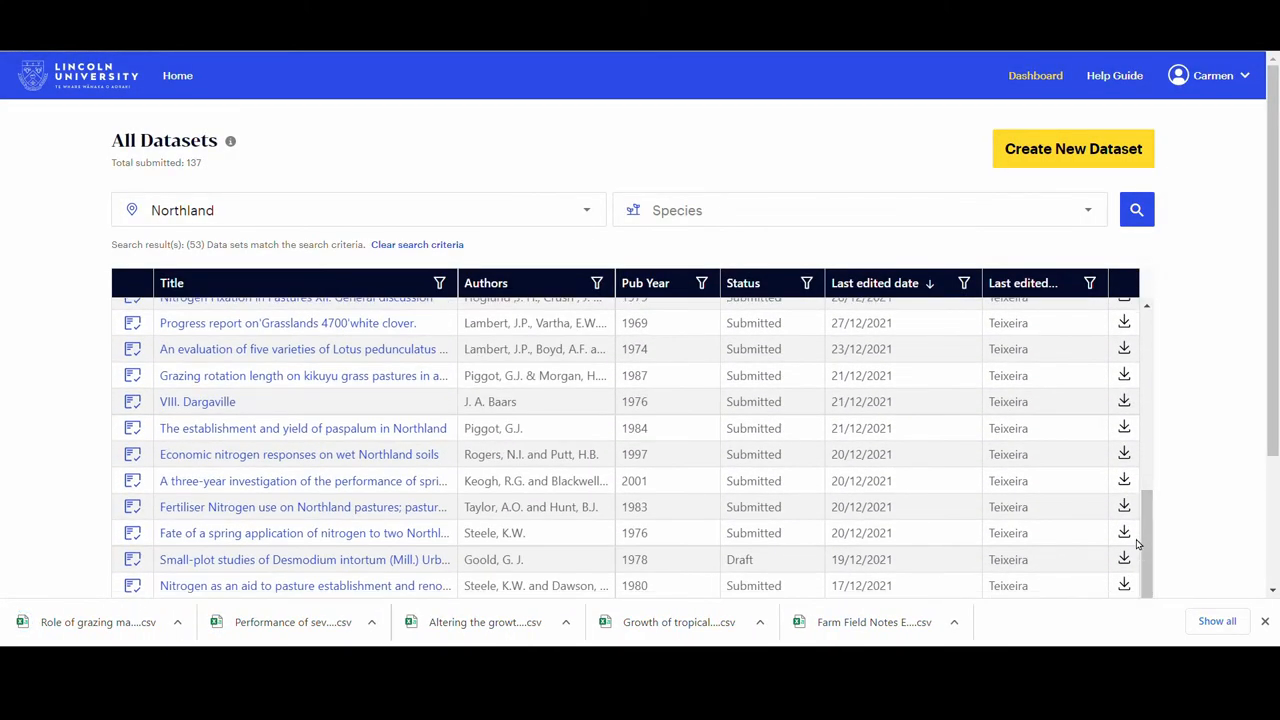
scroll(up, 3)
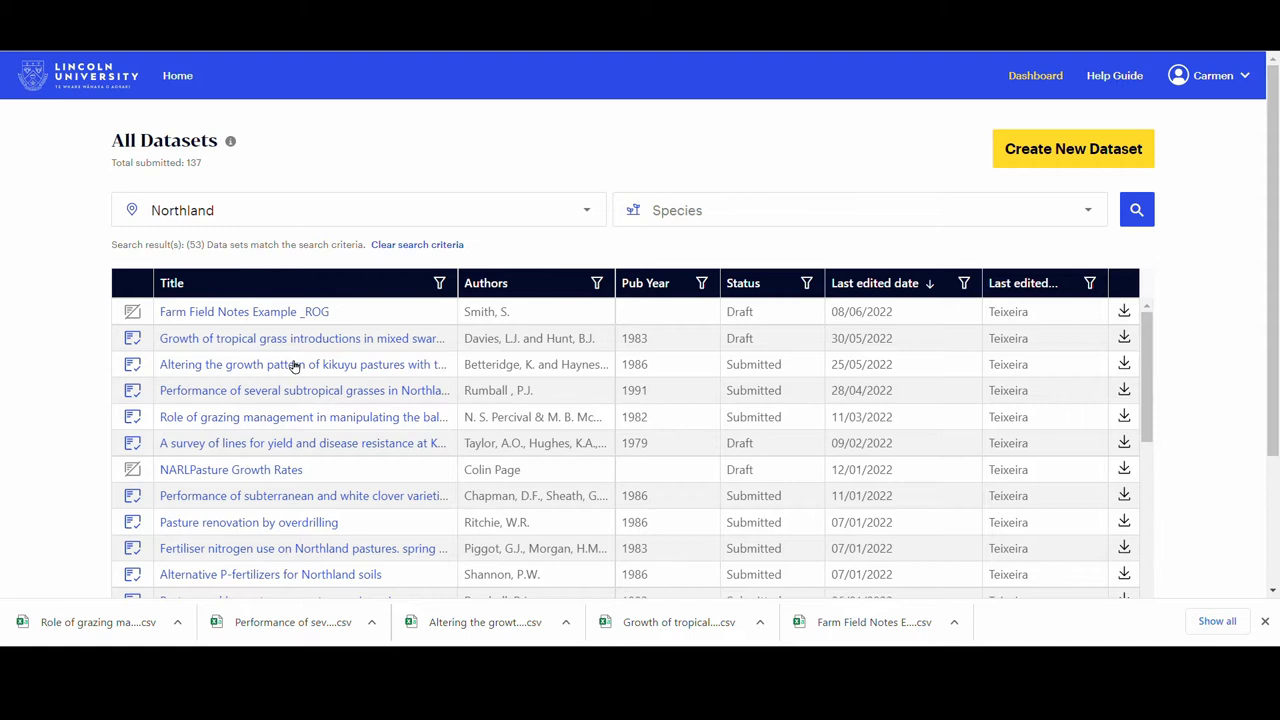
mouse_move(350, 314)
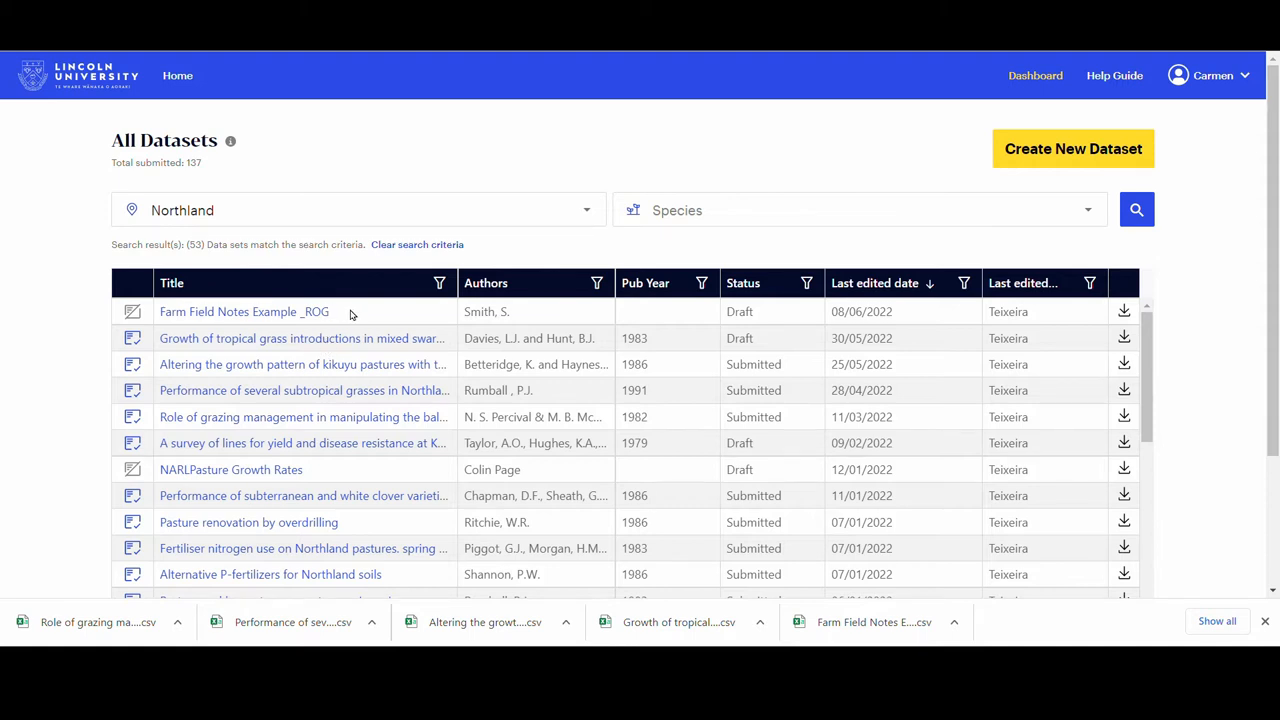
mouse_move(752, 308)
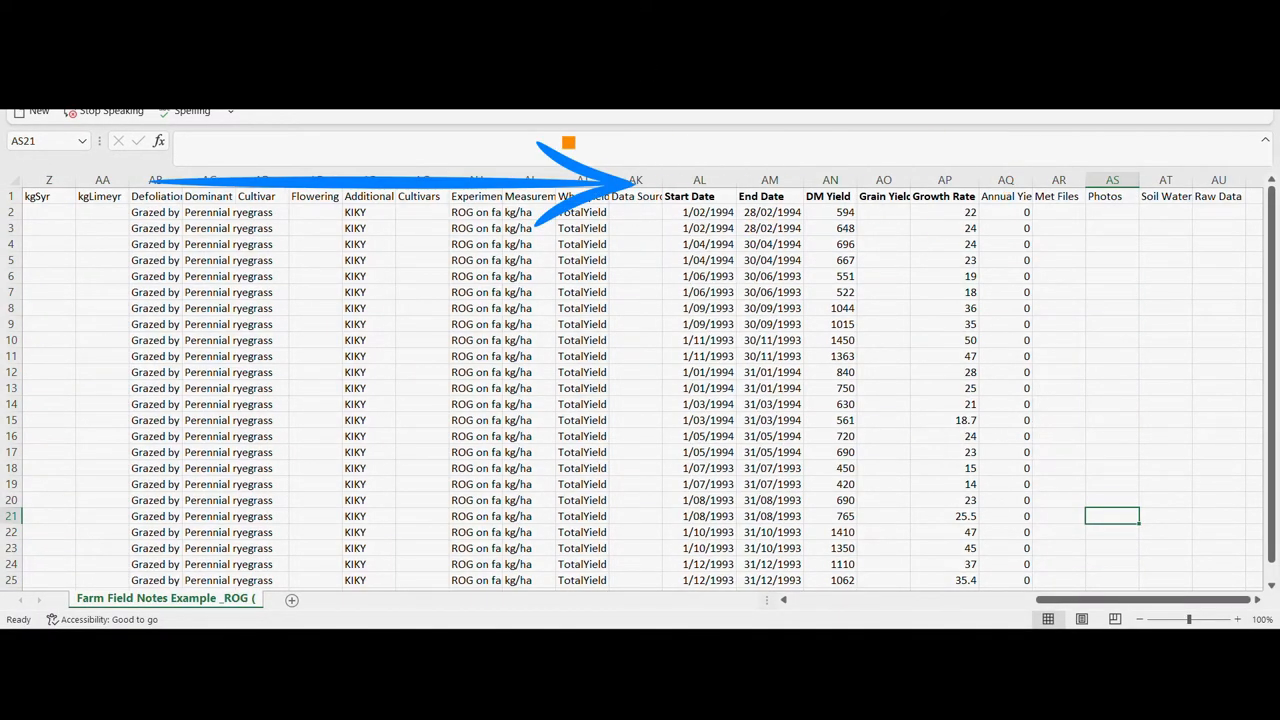
Start saving the opened Farm Field Notes _ROG CSV as an Excel workbook
click(52, 212)
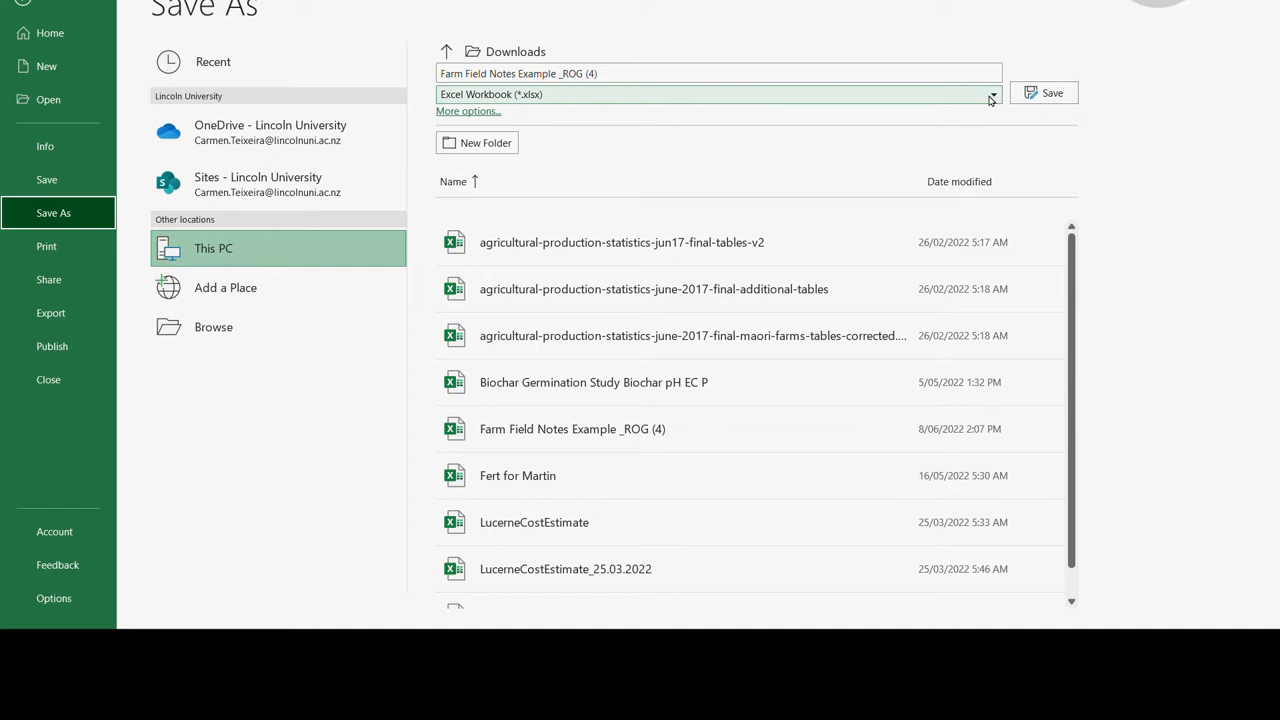
mouse_move(928, 132)
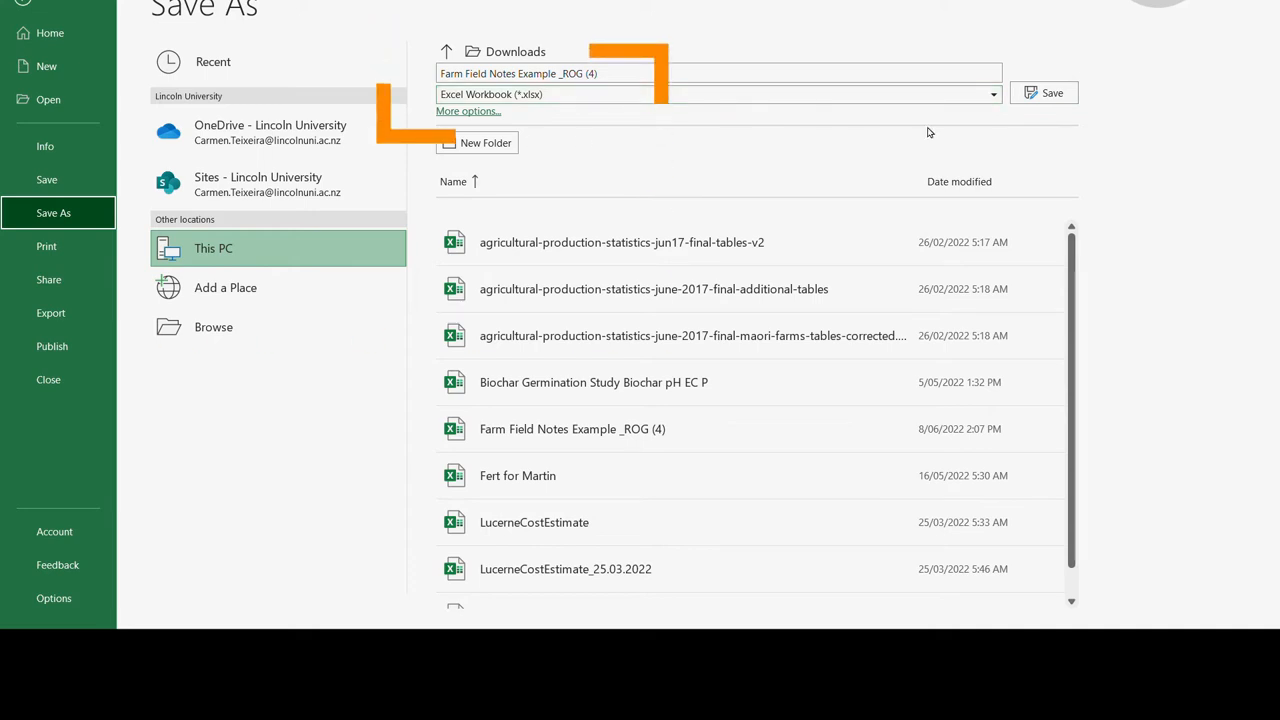
Save as .xlsx and insert a PivotTable from the Start Date–Growth Rate columns on a new sheet
click(1044, 92)
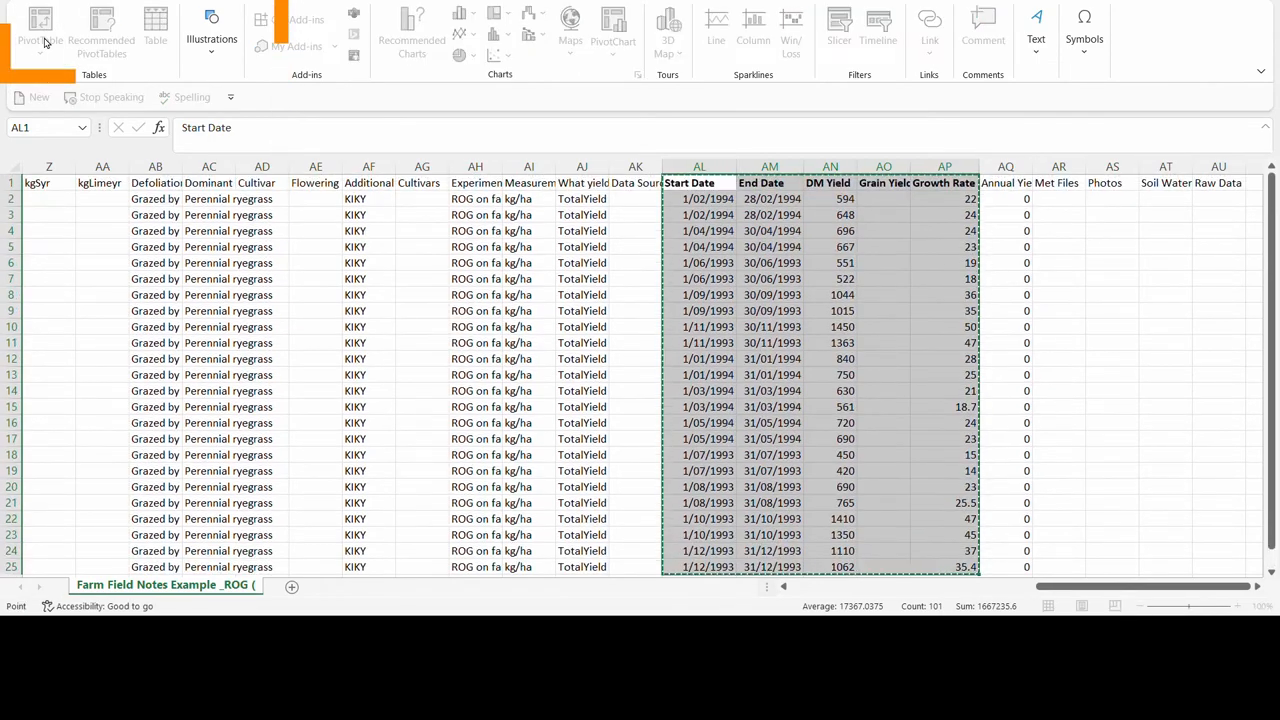
click(40, 24)
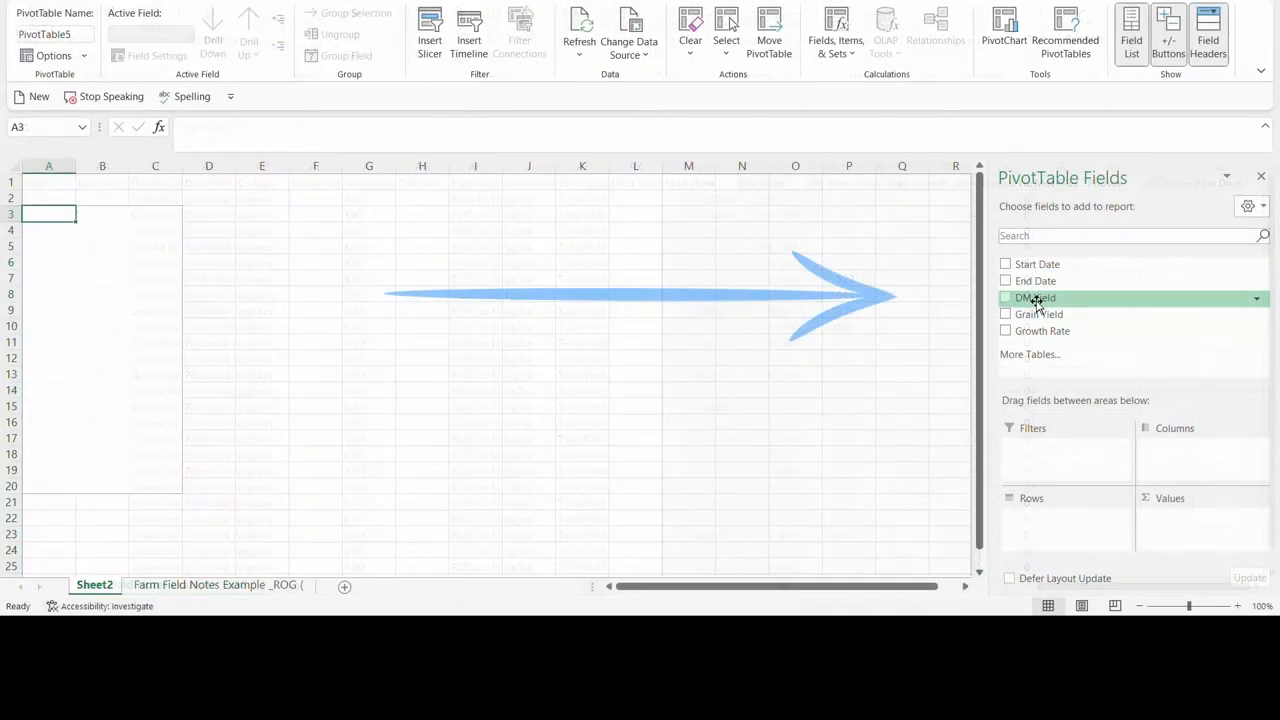
Use End Date months Jan–Dec as pivot rows, removing the Years and Quarters groupings
click(1006, 280)
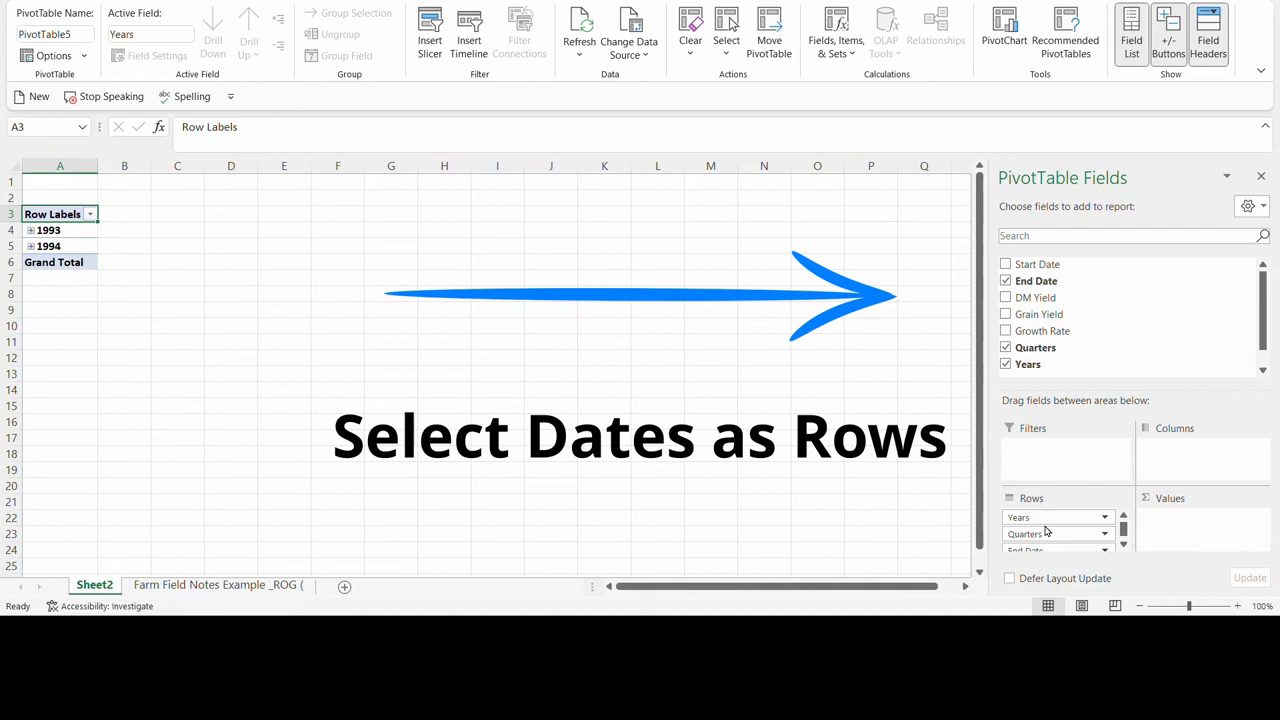
click(1006, 364)
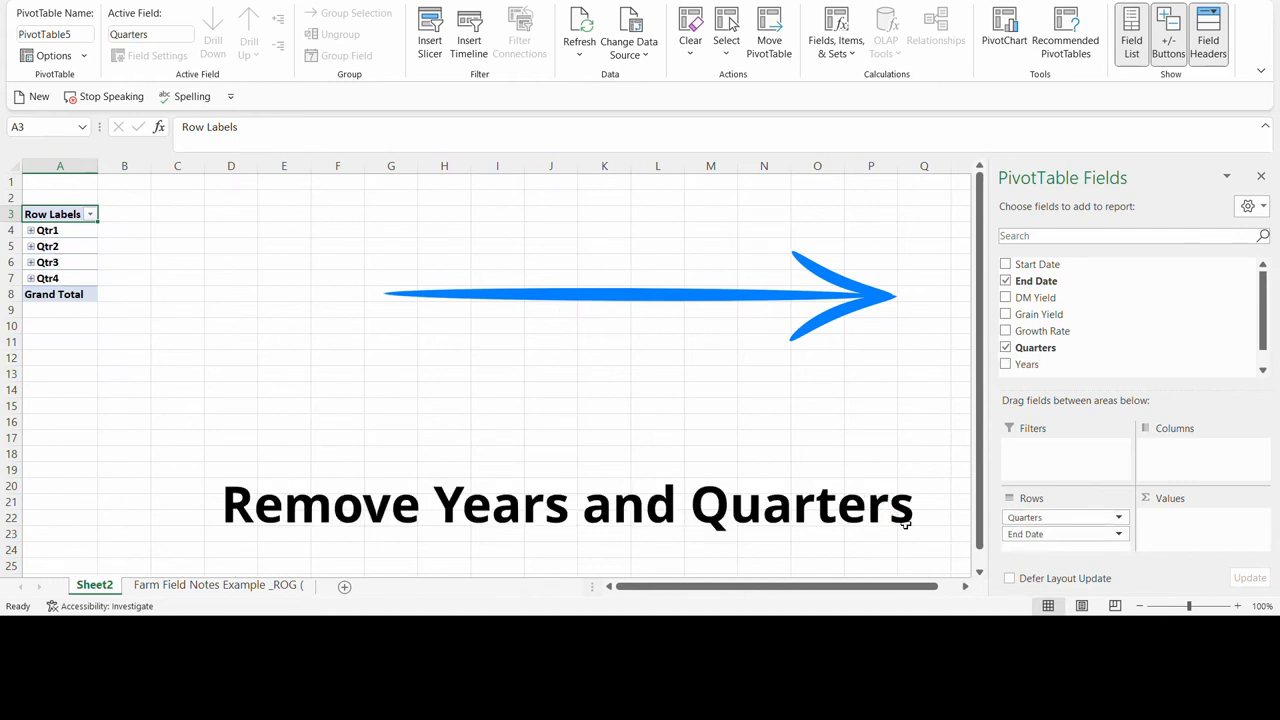
click(1006, 348)
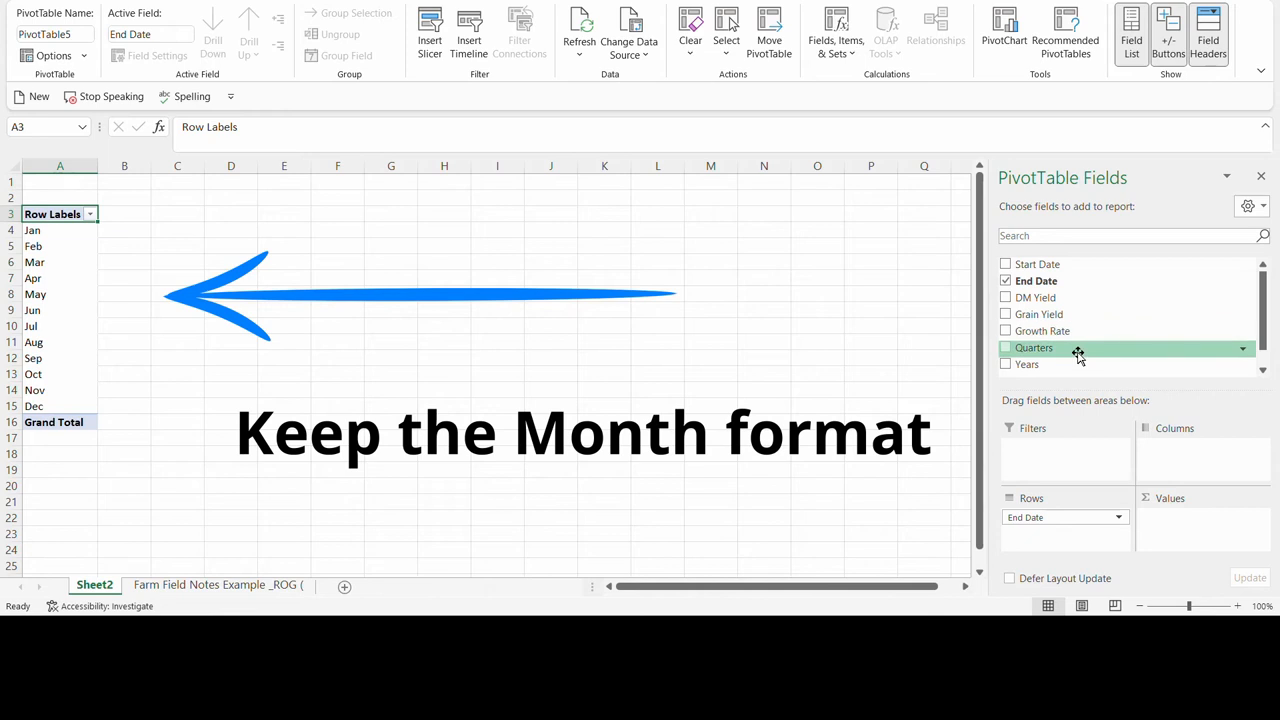
click(1004, 332)
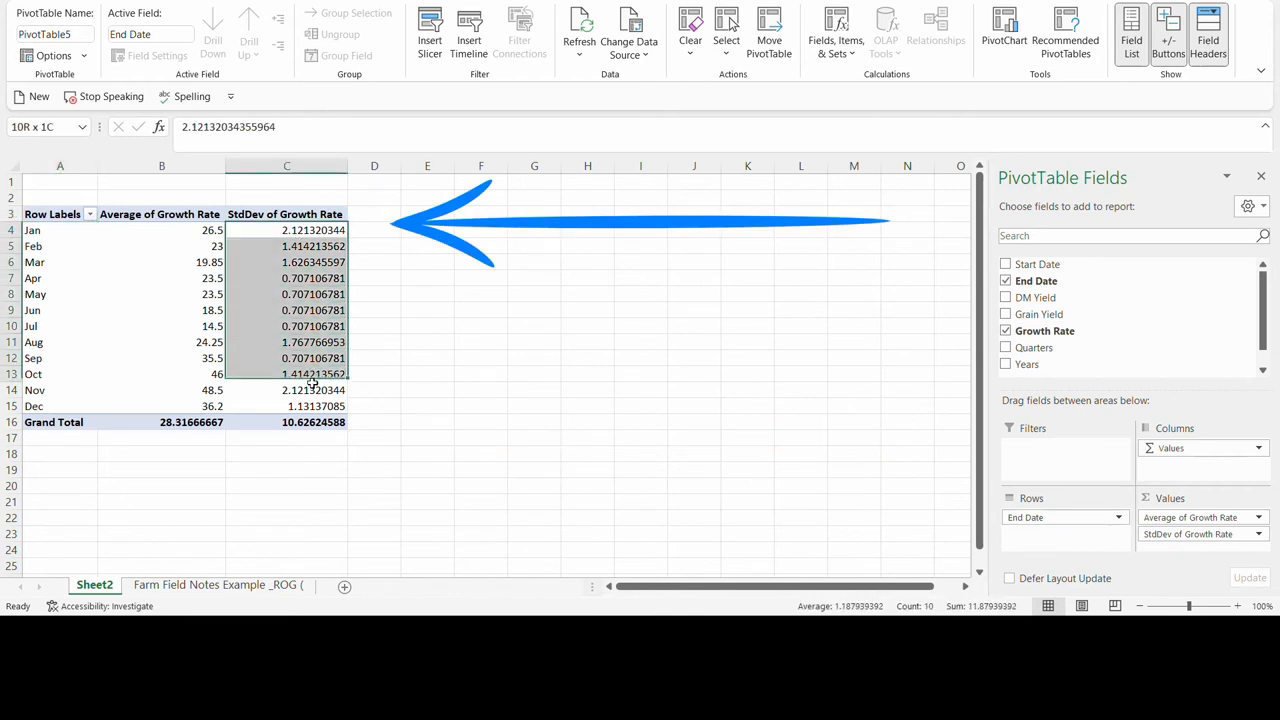
Show Average and StdDev of Growth Rate per month with grand totals in the pivot table
click(288, 230)
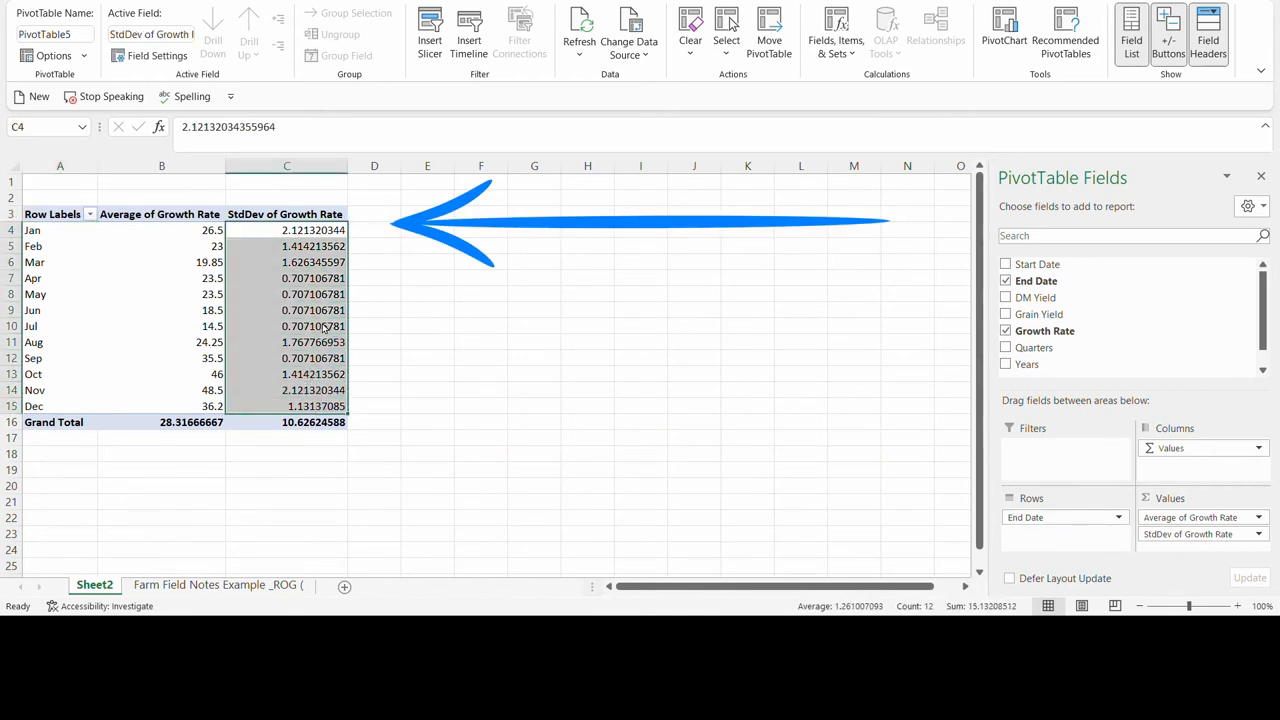